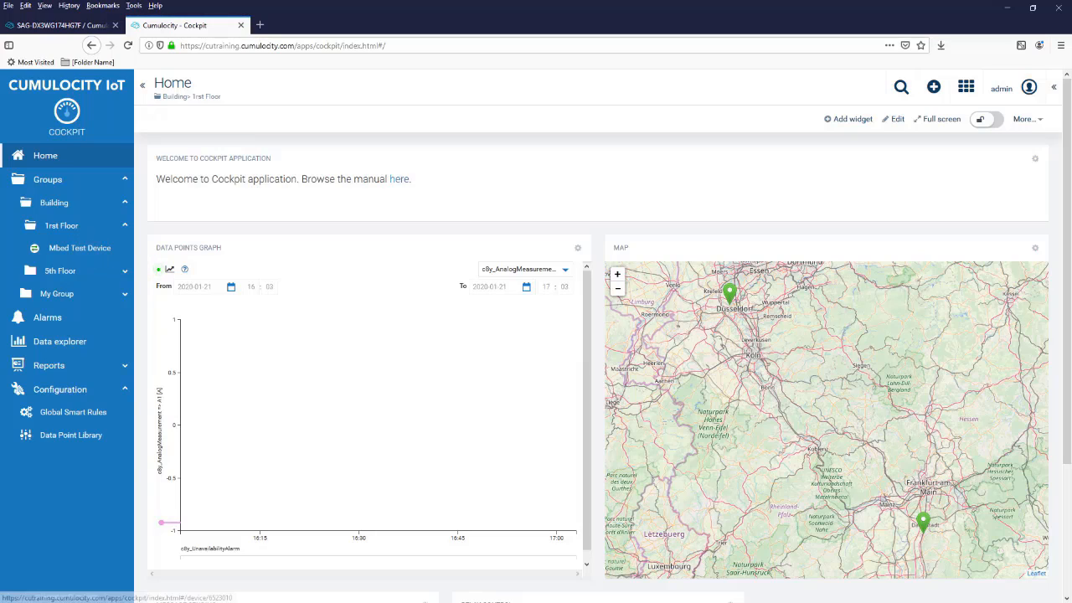
Open the Mbed Test Device under 1st Floor and show the add-item choices.
click(79, 248)
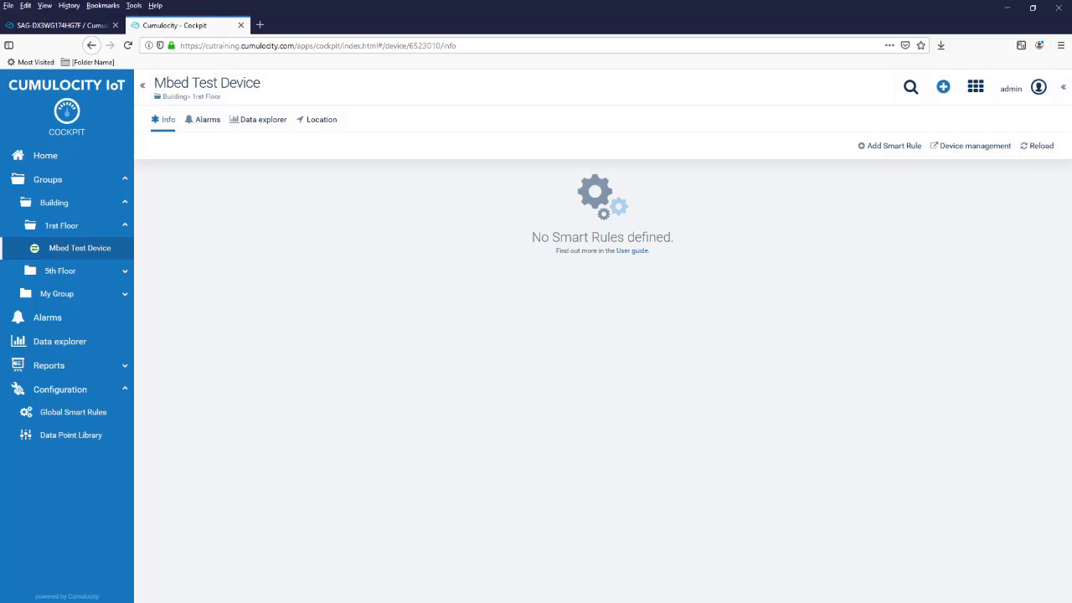
click(943, 87)
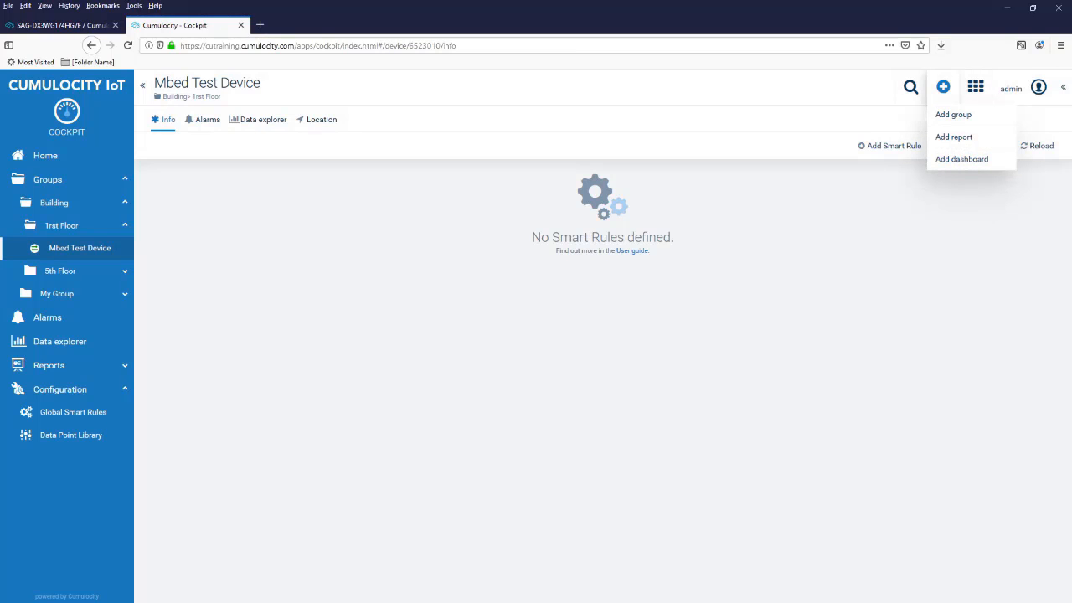
Create a device dashboard with the menu label 'My Dashboard' and save it.
click(962, 158)
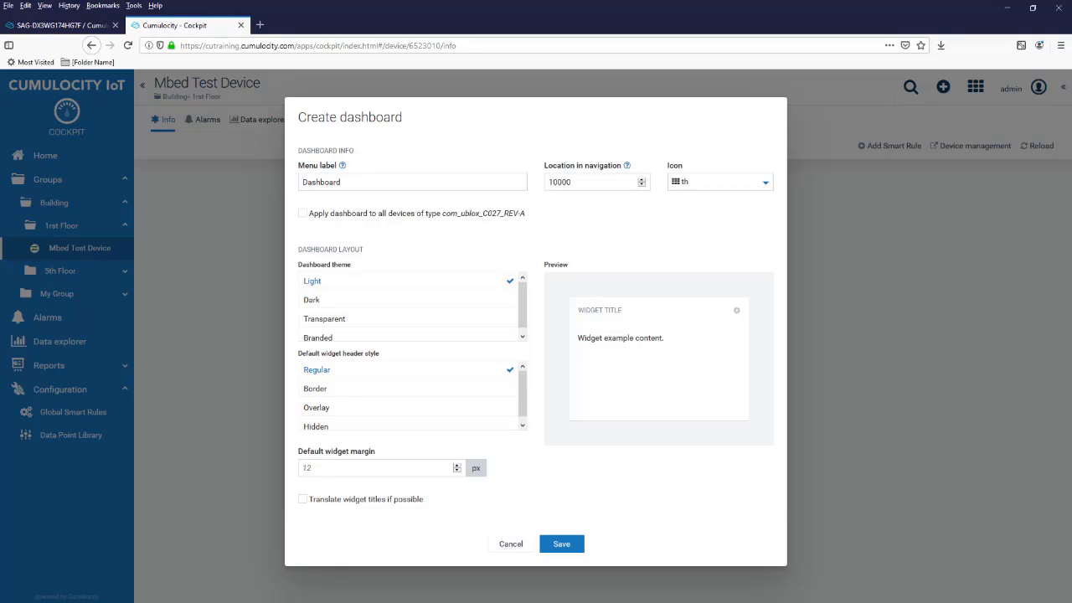
click(412, 182)
text(My )
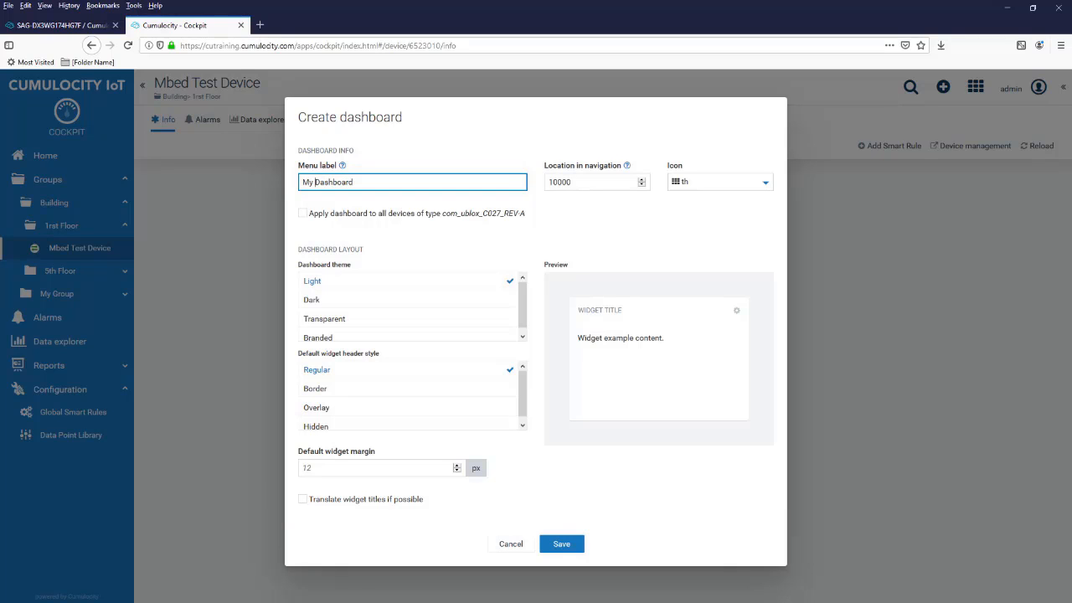
click(561, 544)
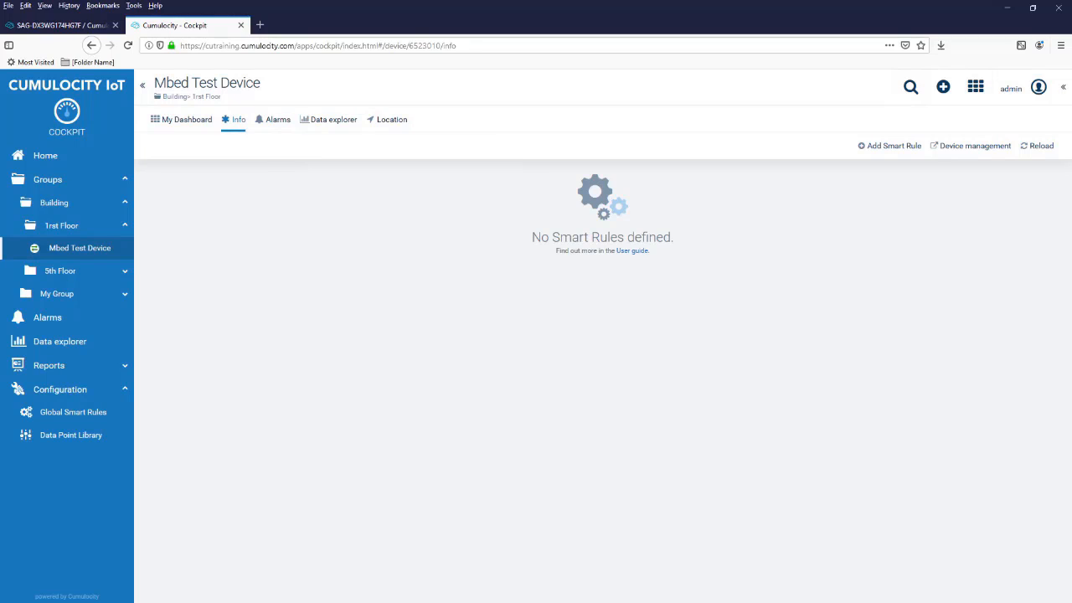
Open the empty My Dashboard tab, lock it briefly, then unlock it for editing.
click(186, 119)
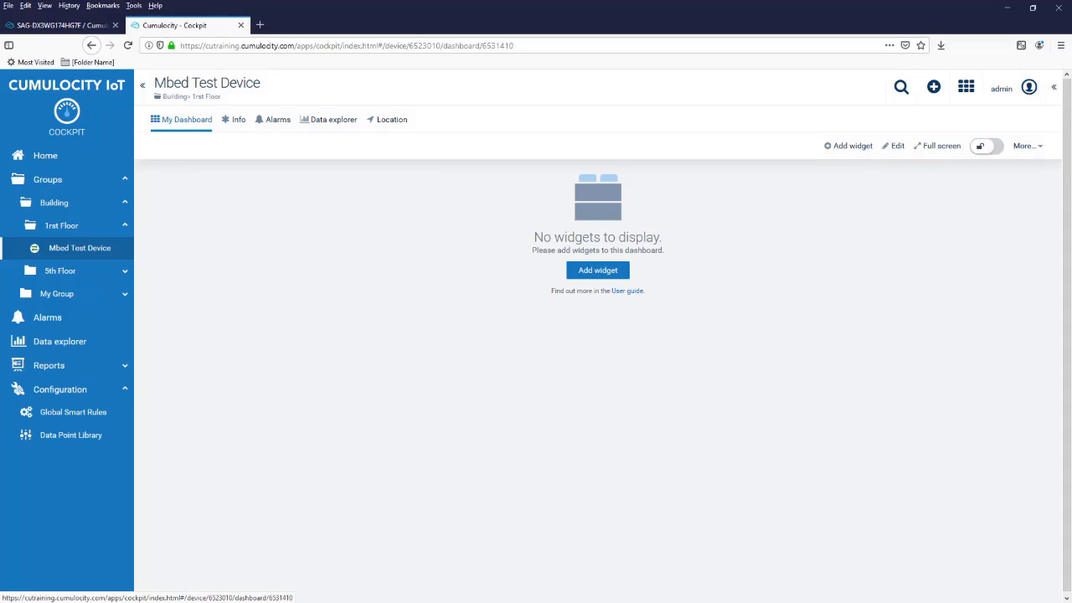
click(1025, 146)
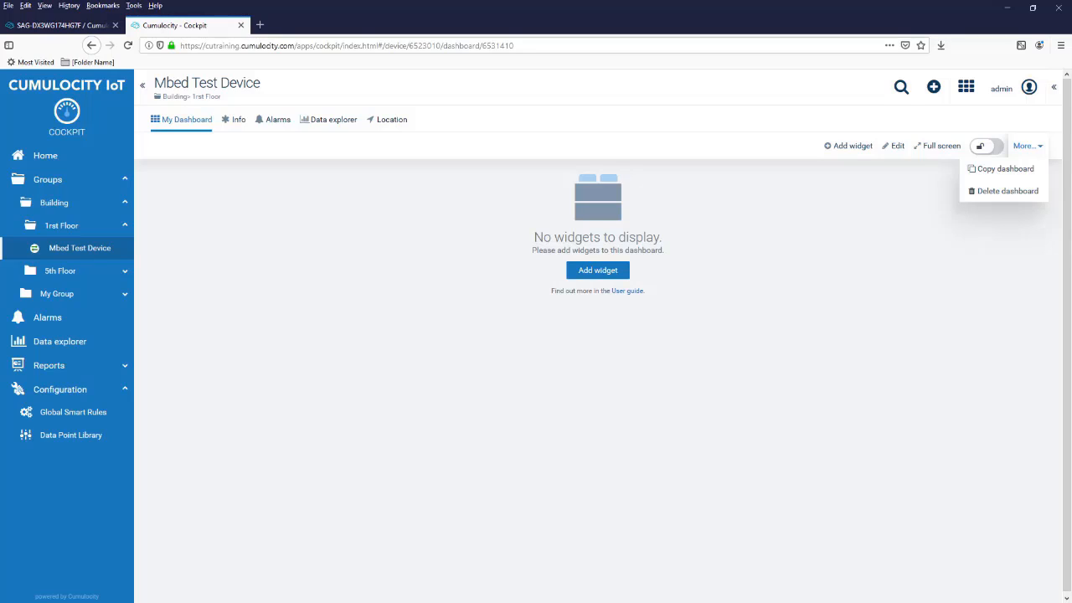
click(987, 146)
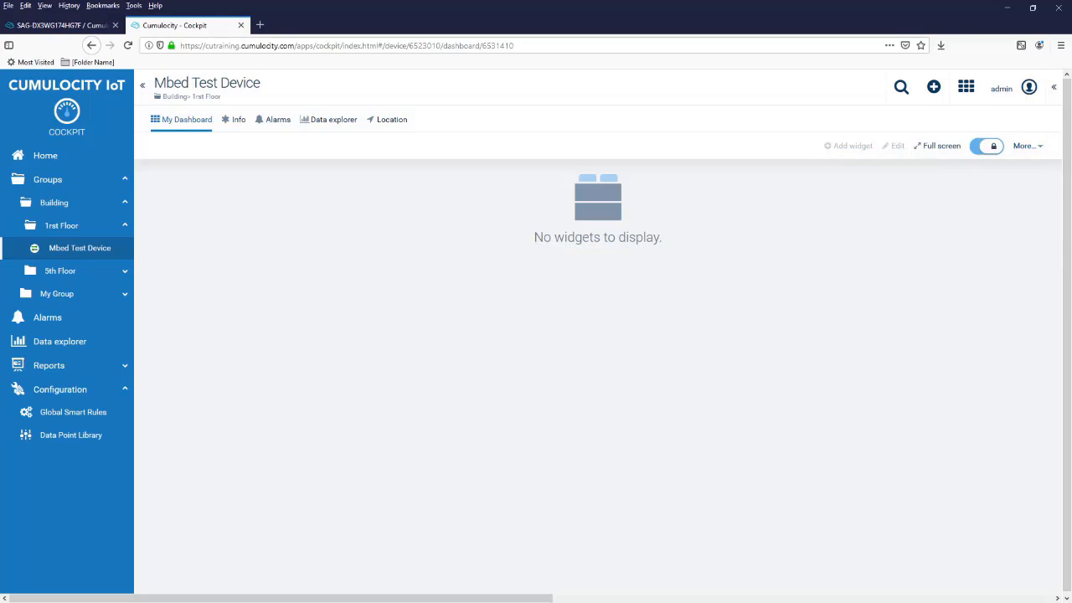
click(987, 146)
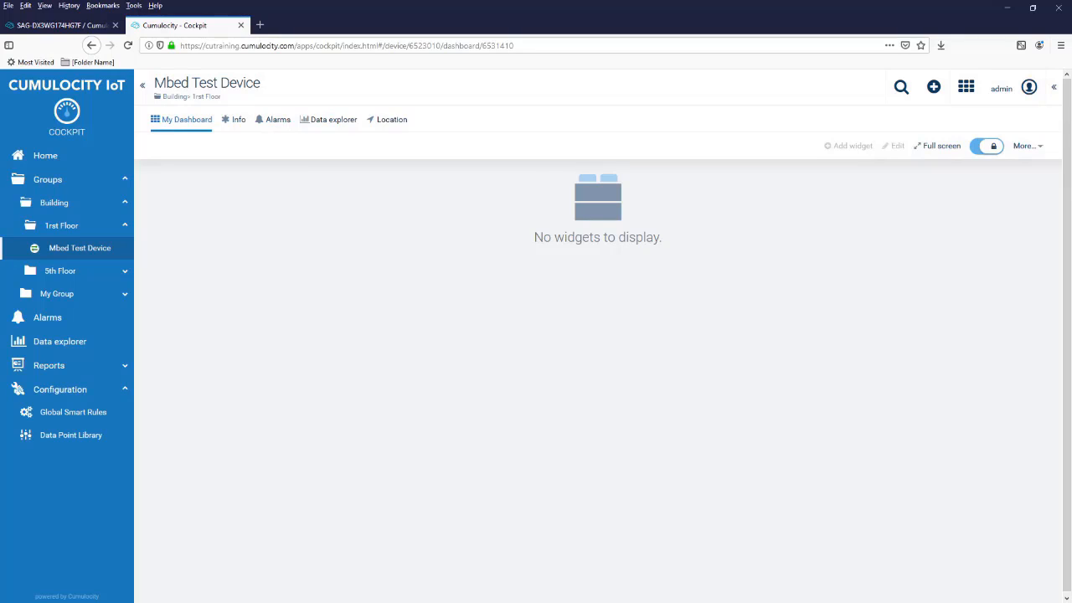
click(987, 146)
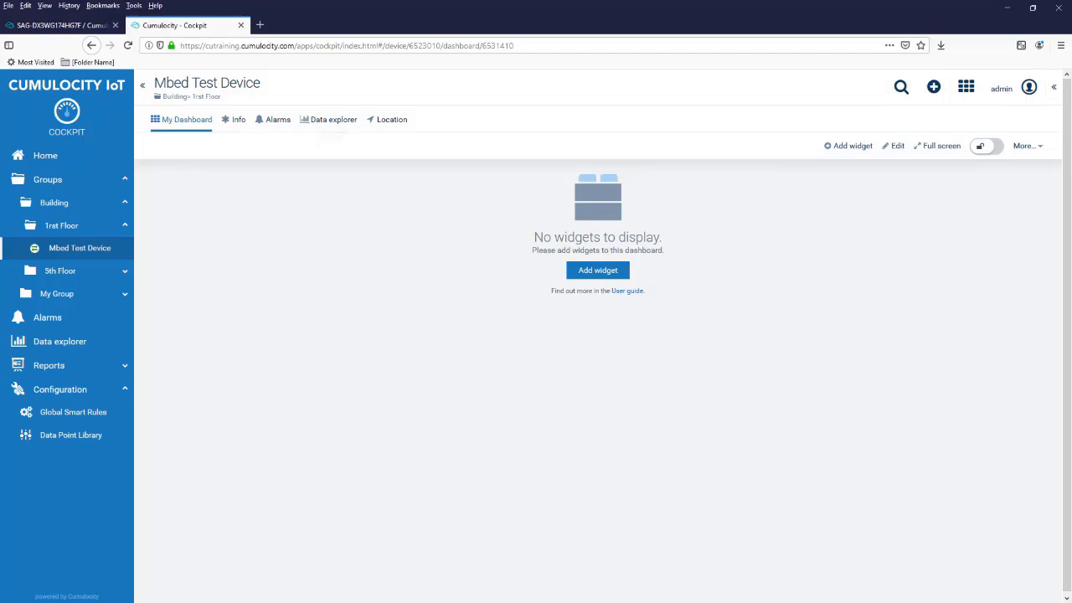
Send the Data explorer's A2 analog chart to My Dashboard as a widget.
click(333, 119)
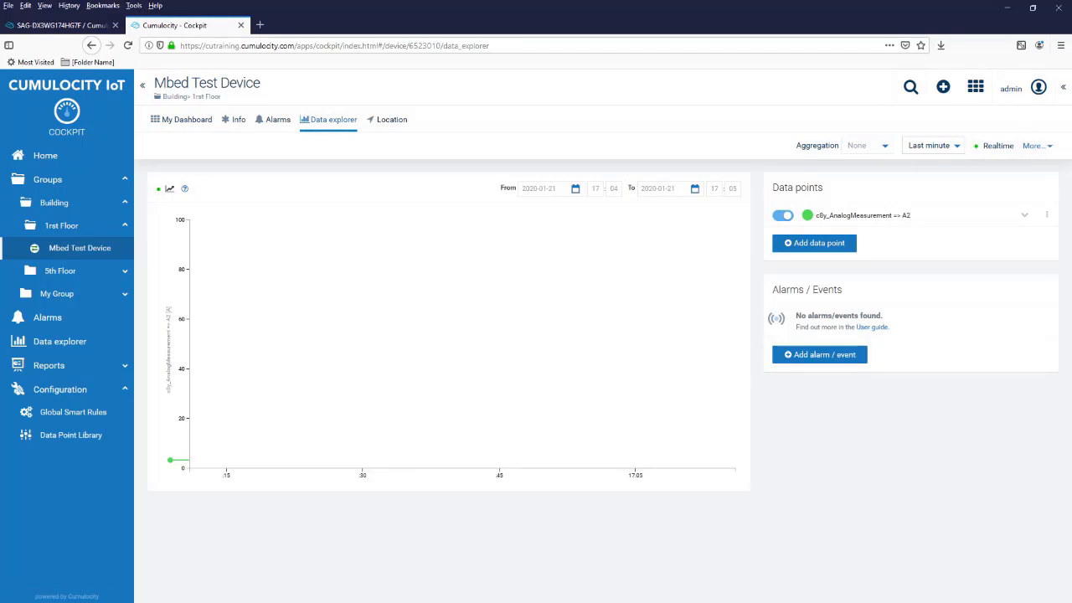
click(1035, 145)
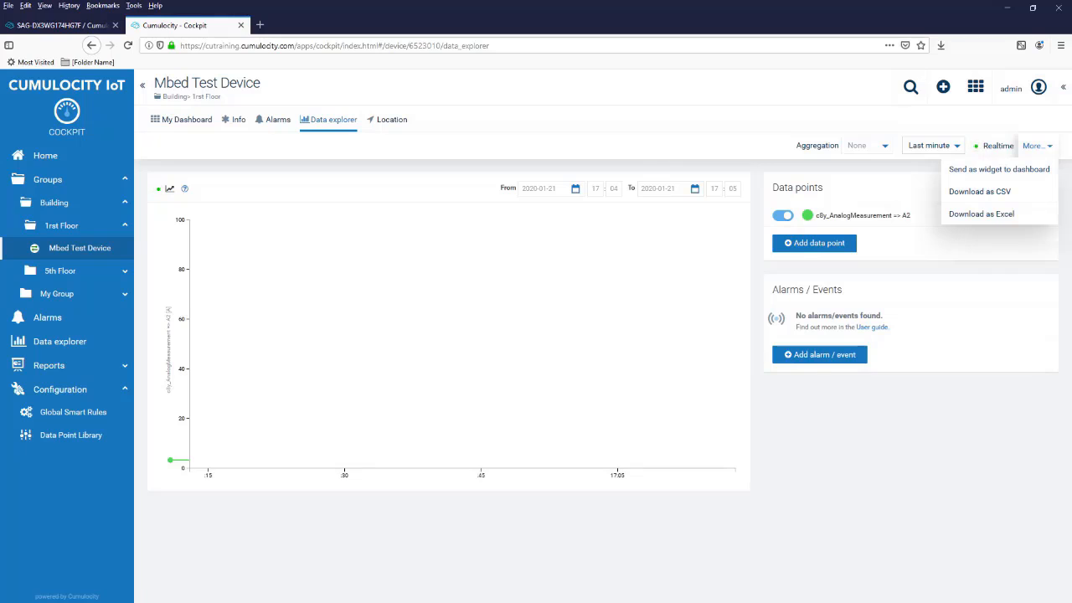
click(998, 169)
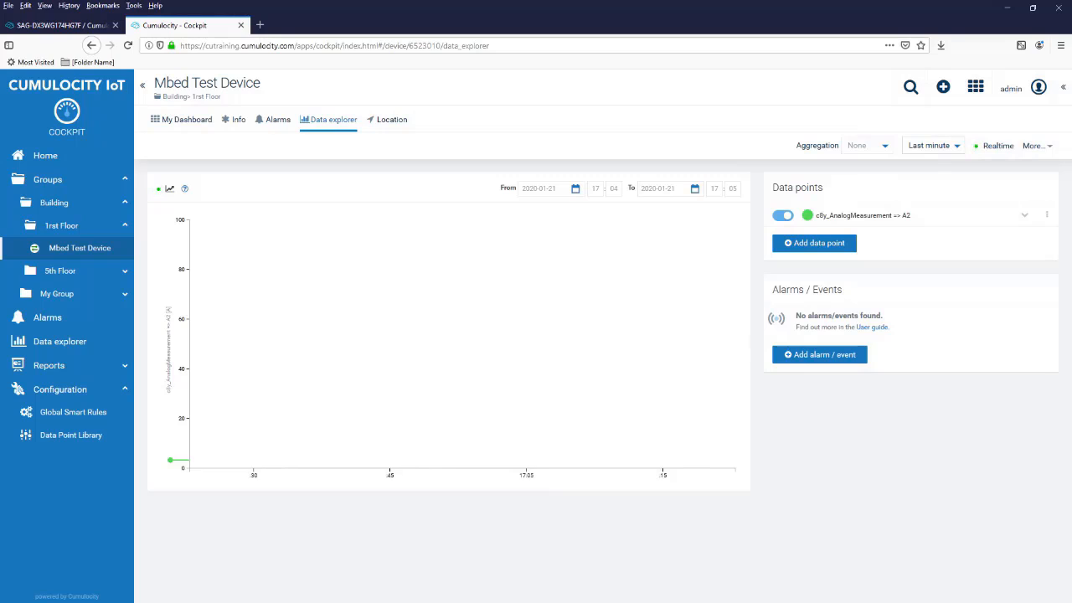
click(186, 119)
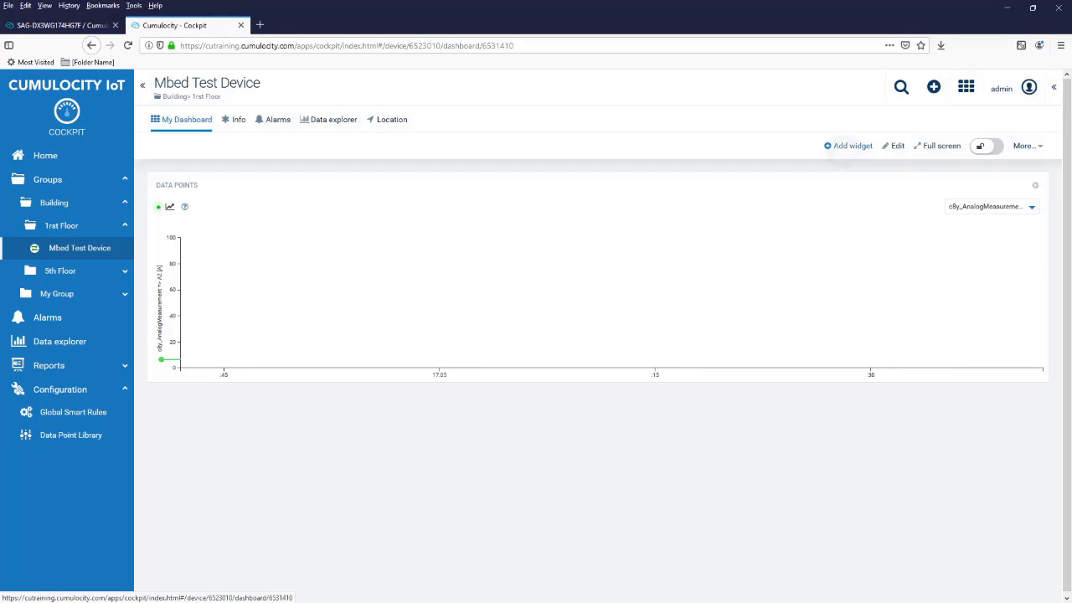
Add a Radial Gauge for A2 with 0–100 min/max and yellow and red ranges.
click(852, 145)
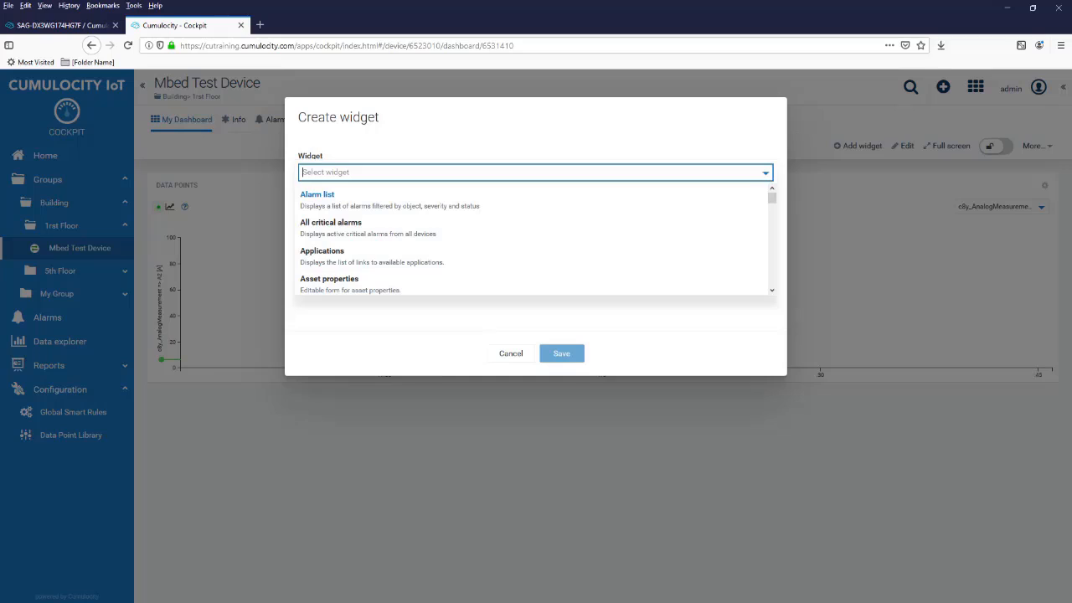
text(Radial)
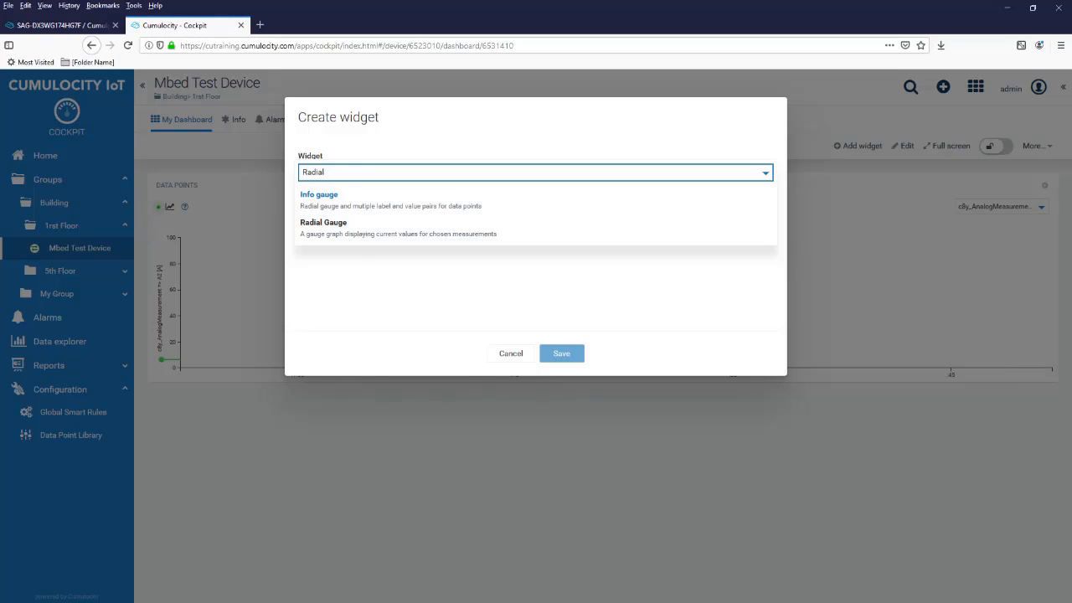
click(324, 227)
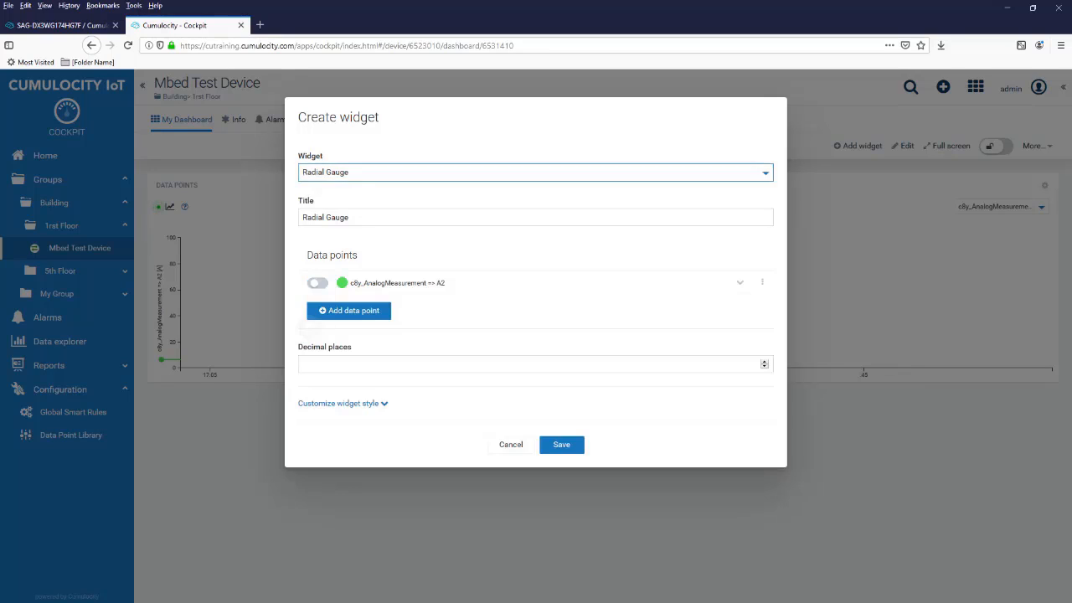
click(318, 283)
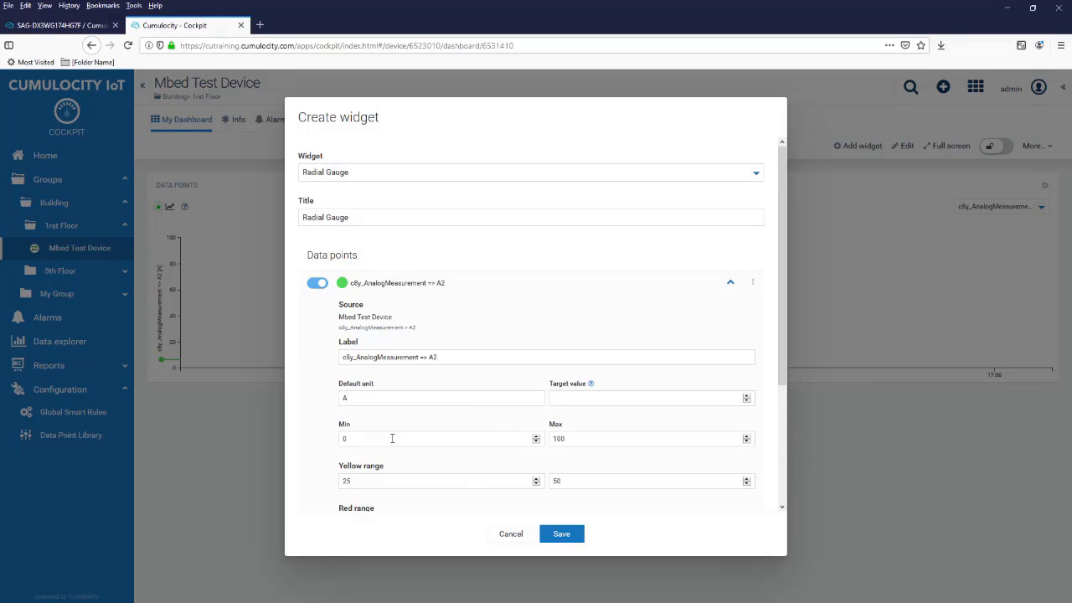
click(440, 438)
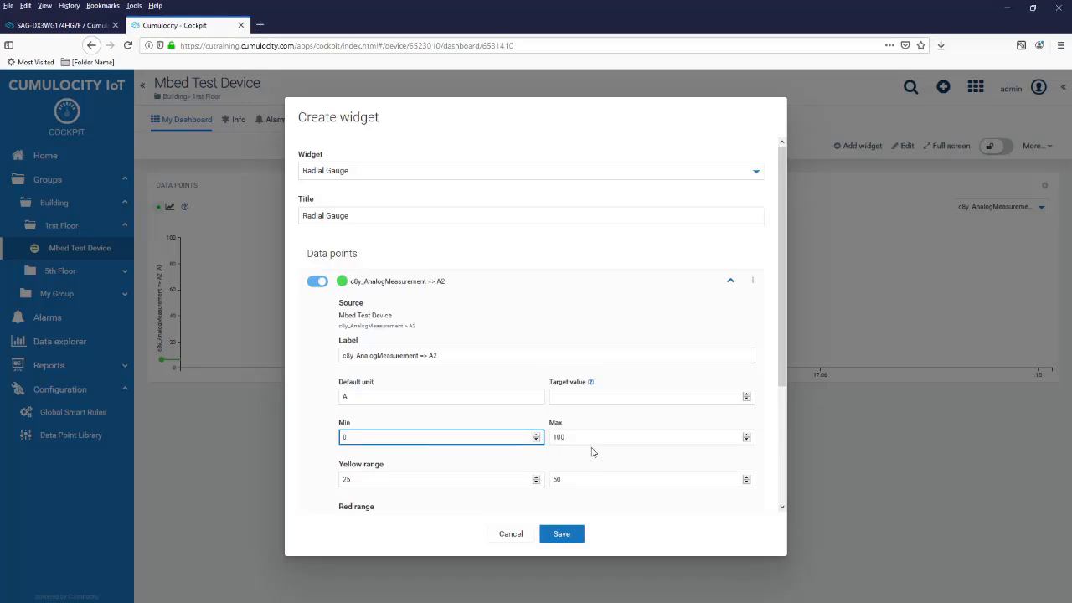
scroll(down, 3)
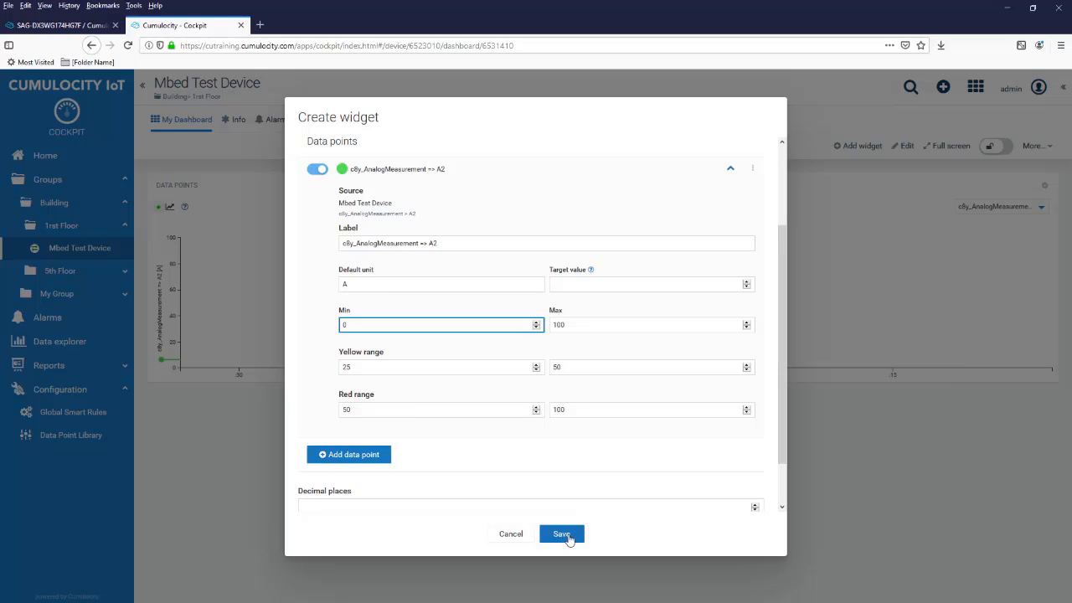
click(561, 534)
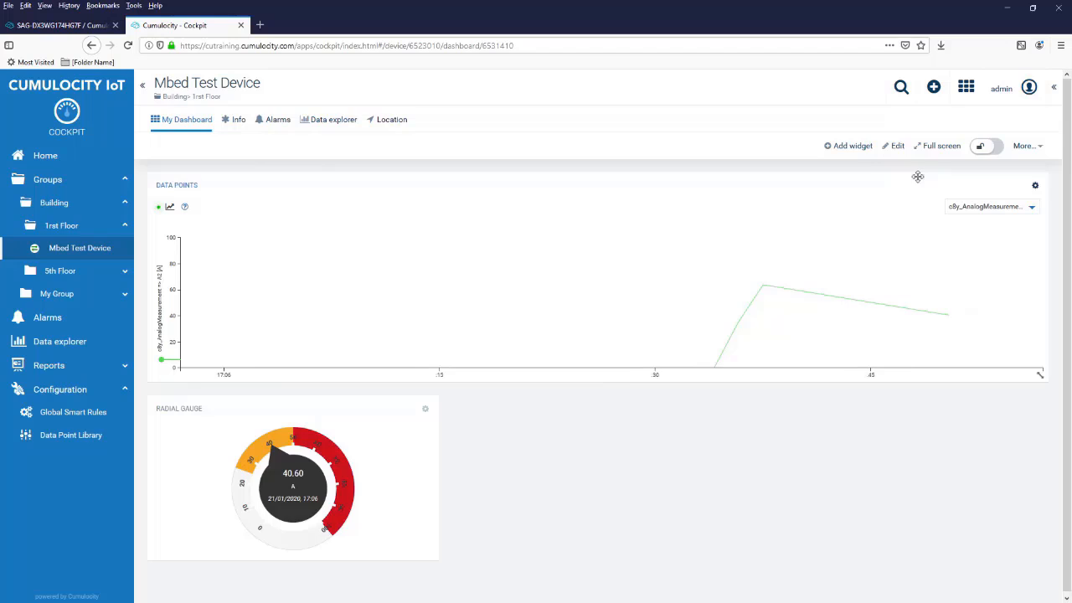
Add an Info gauge showing A2 on the gauge, with A1, T and ber as labels.
click(853, 145)
text(Info)
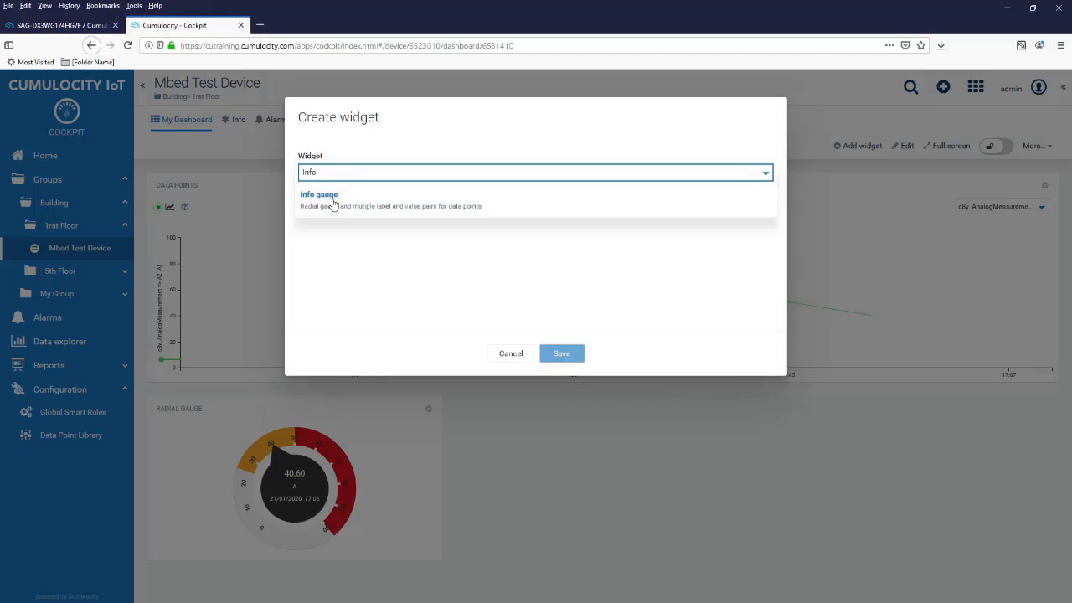
click(319, 198)
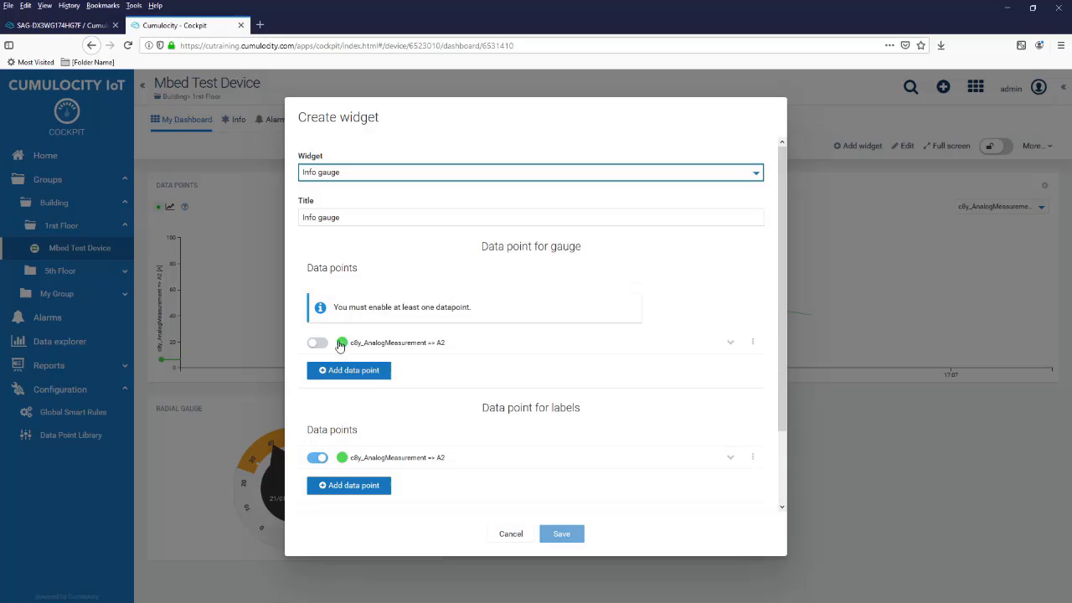
scroll(down, 3)
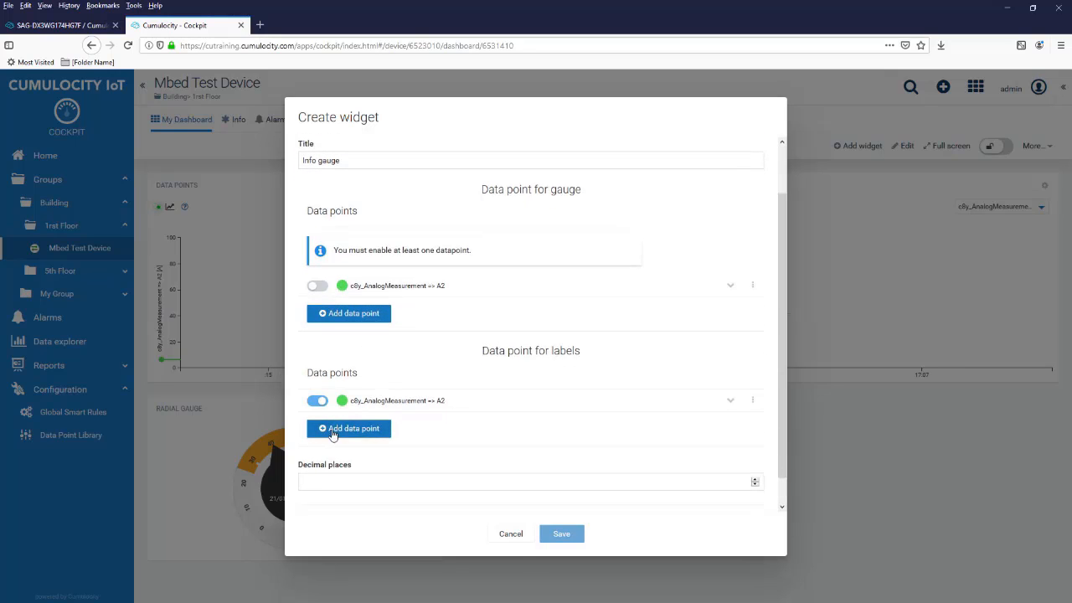
click(349, 428)
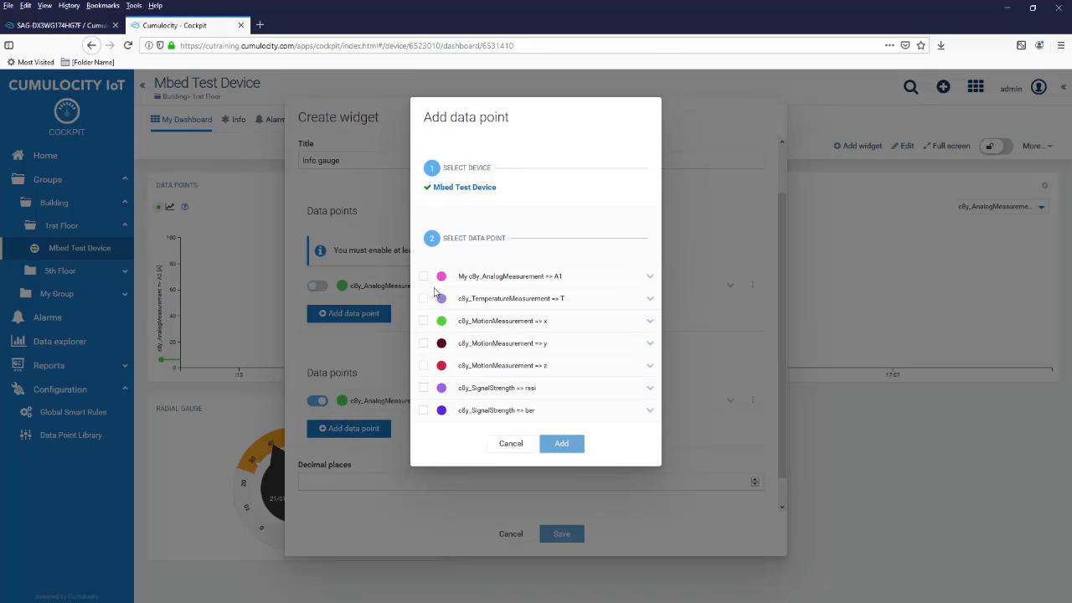
click(424, 276)
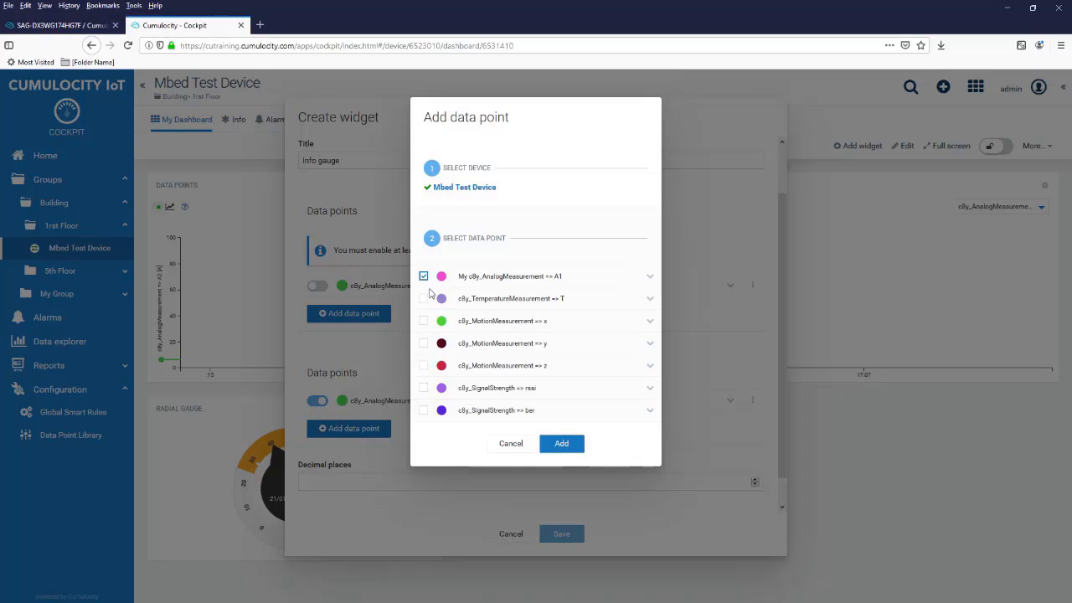
click(423, 298)
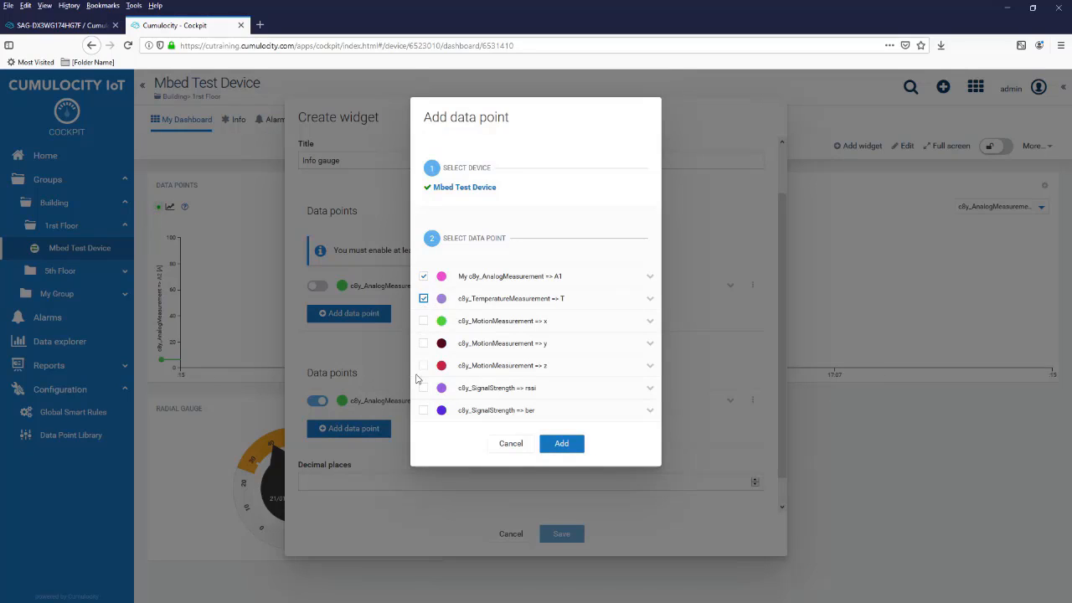
click(424, 409)
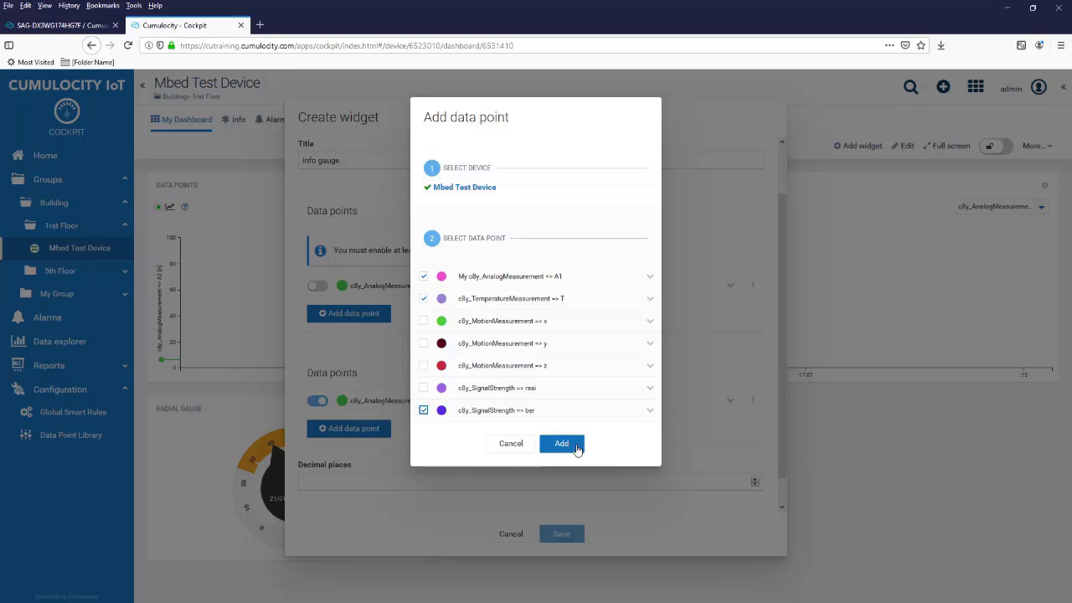
click(561, 444)
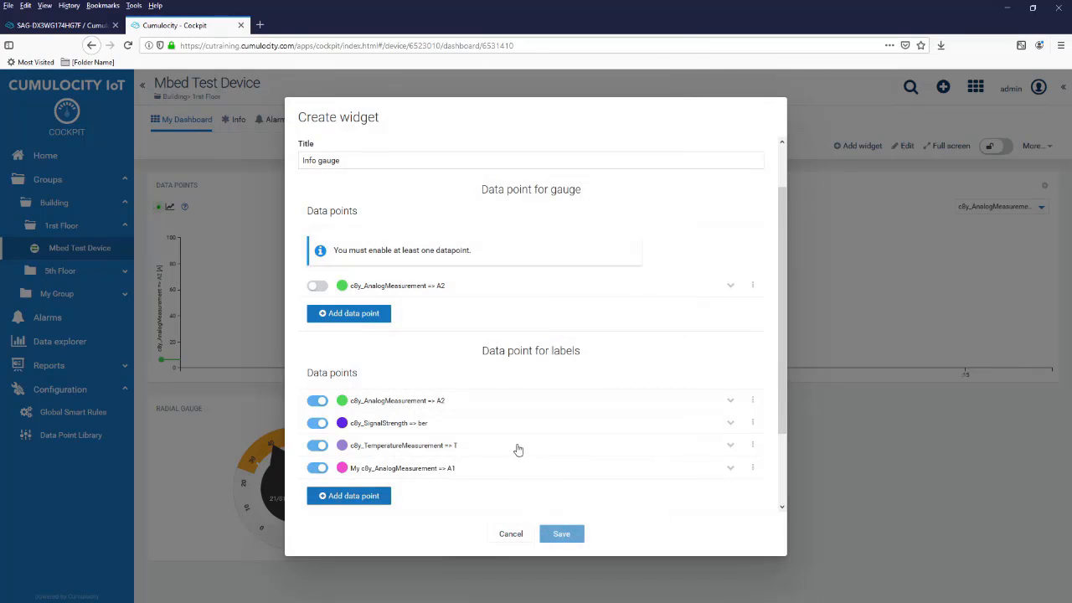
click(316, 284)
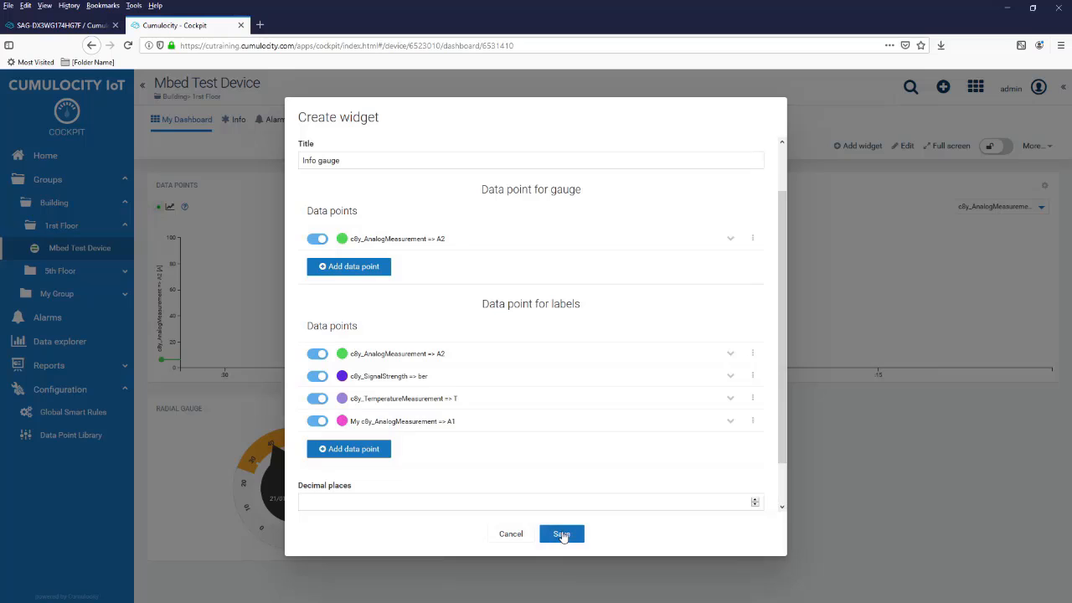
click(561, 534)
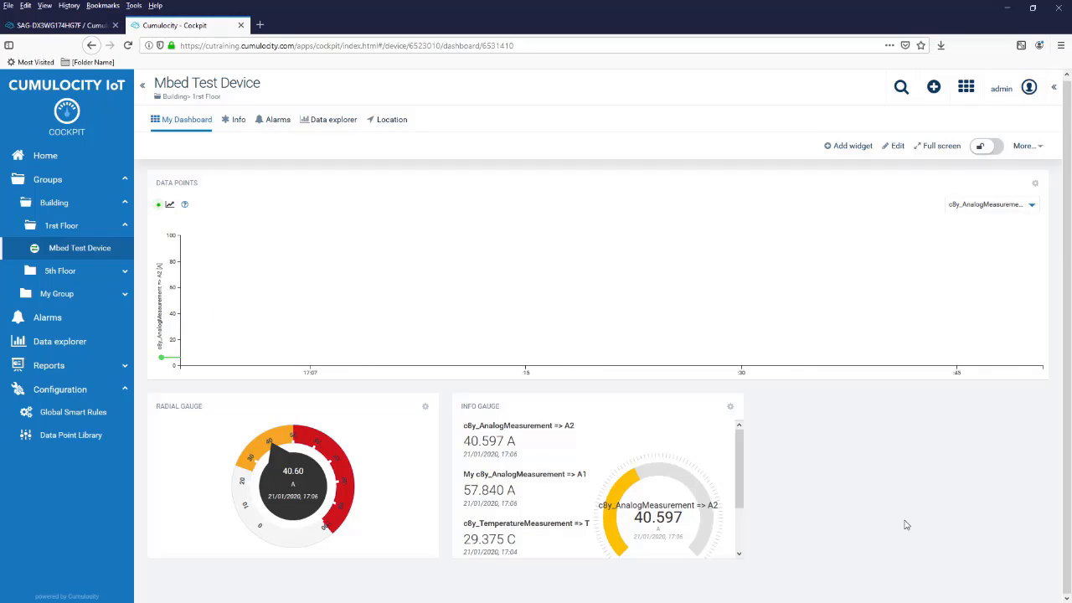
mouse_move(346, 263)
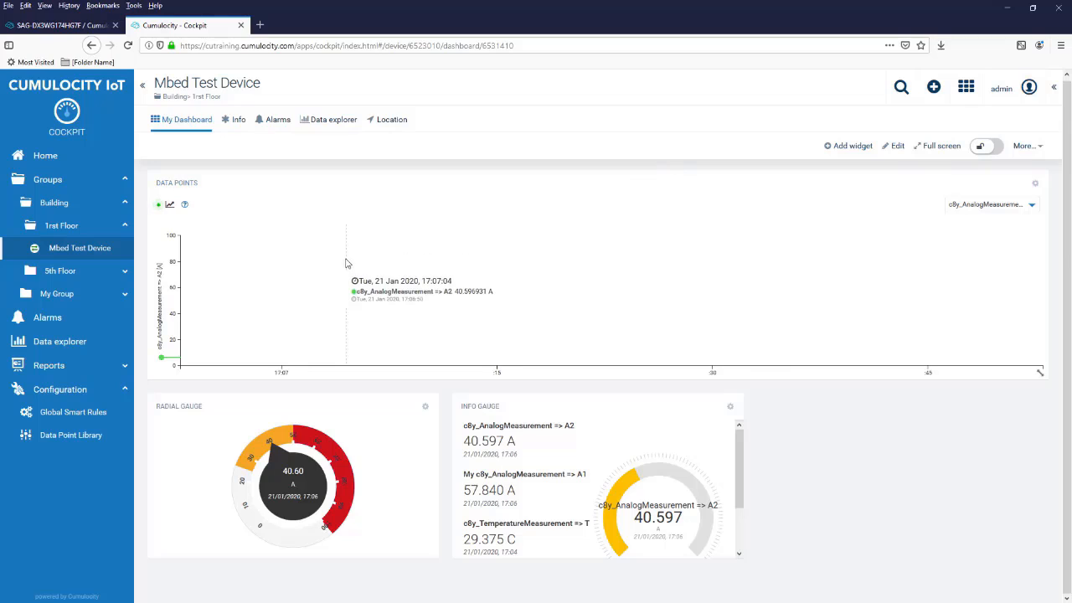
mouse_move(221, 142)
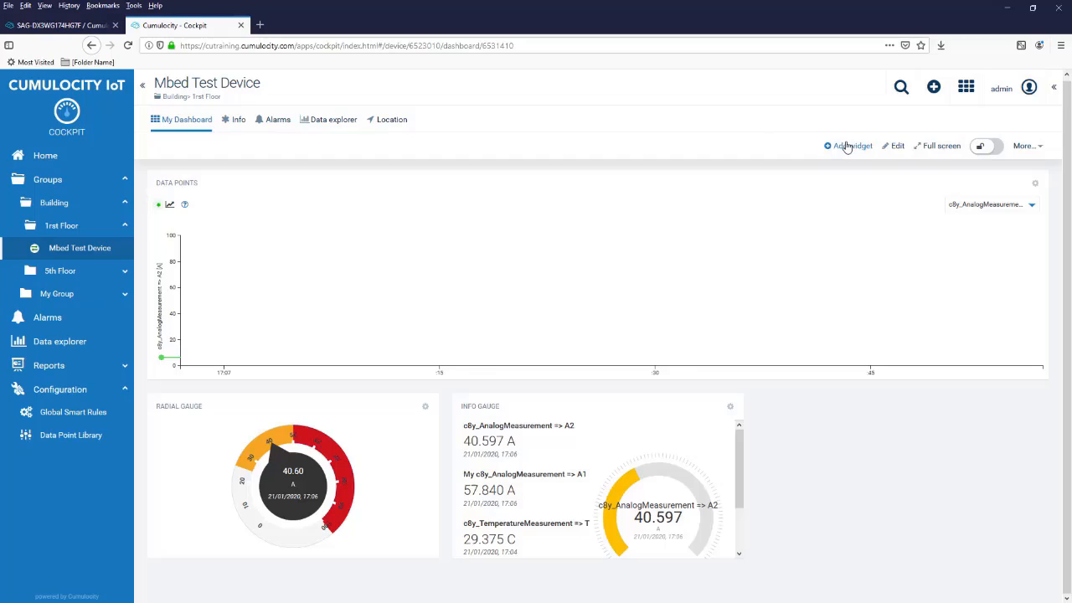
Add a Relay control widget for the Mbed Test Device and try toggling the relay.
click(849, 145)
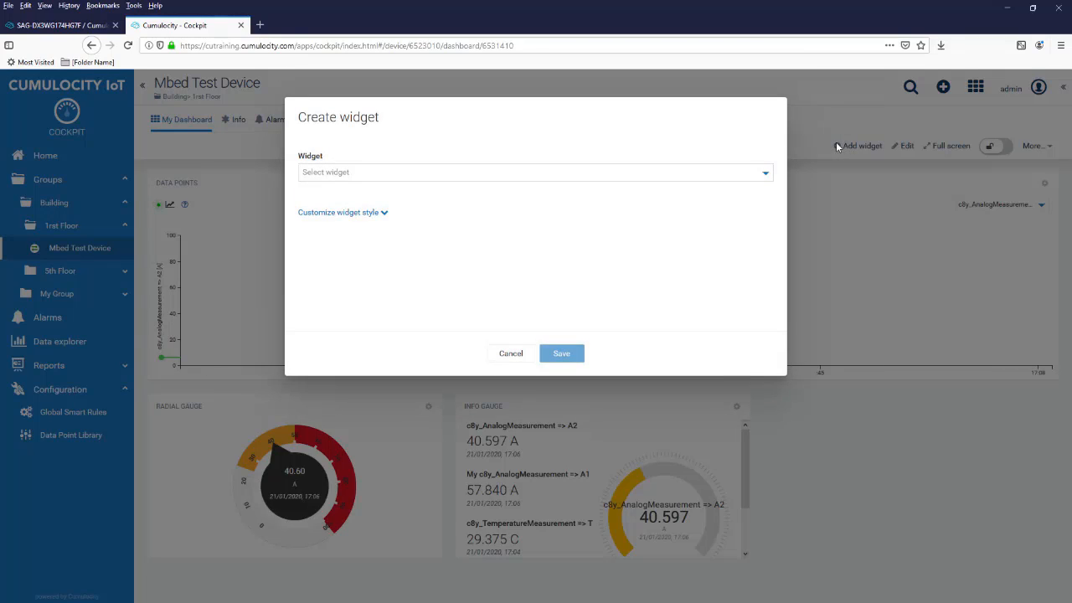
click(534, 171)
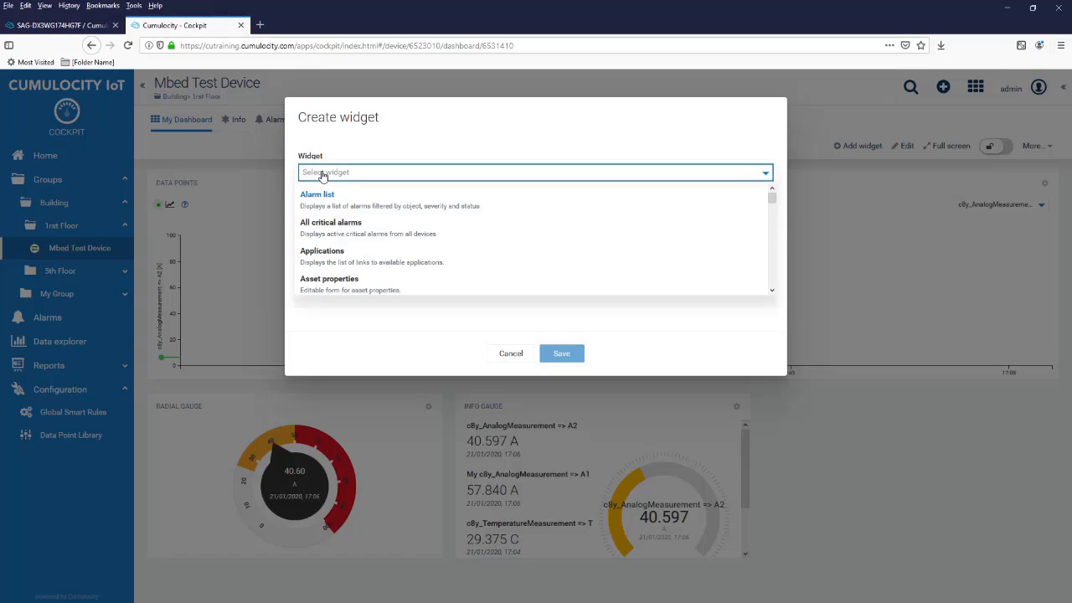
text(rel)
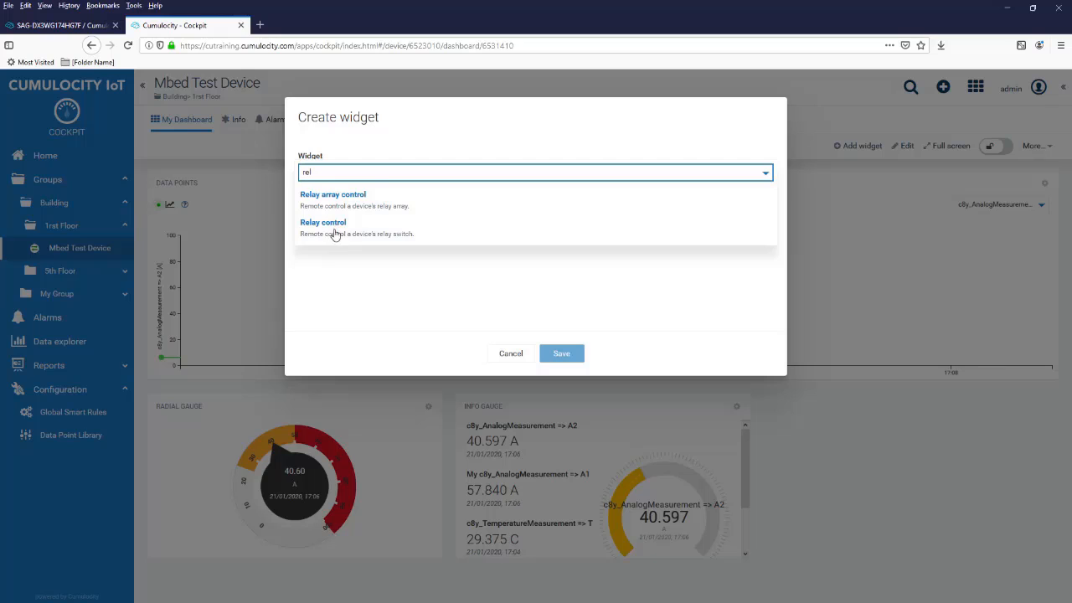
click(323, 222)
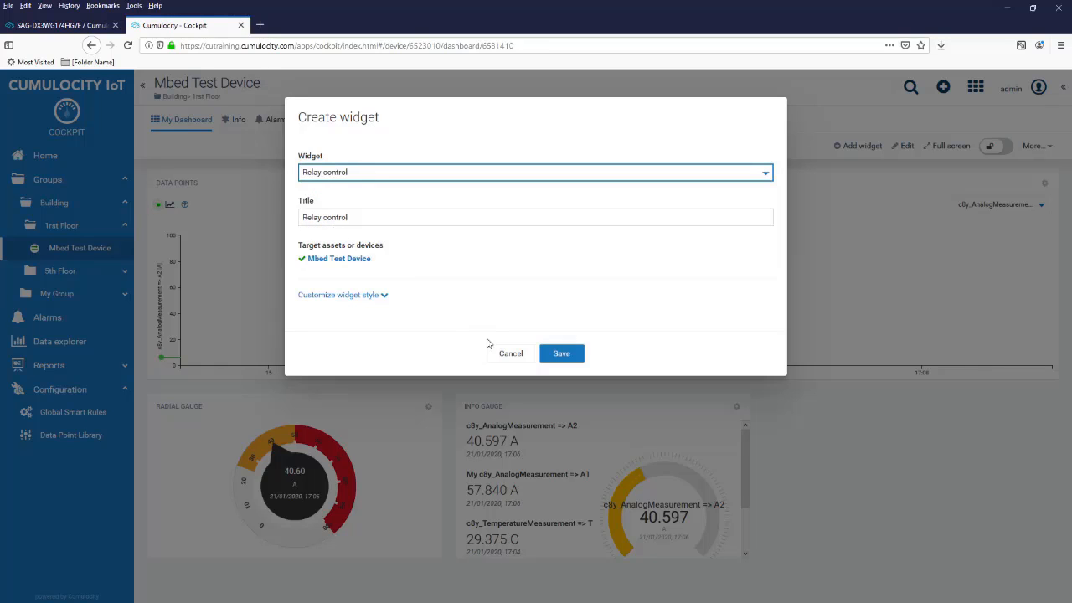
click(561, 352)
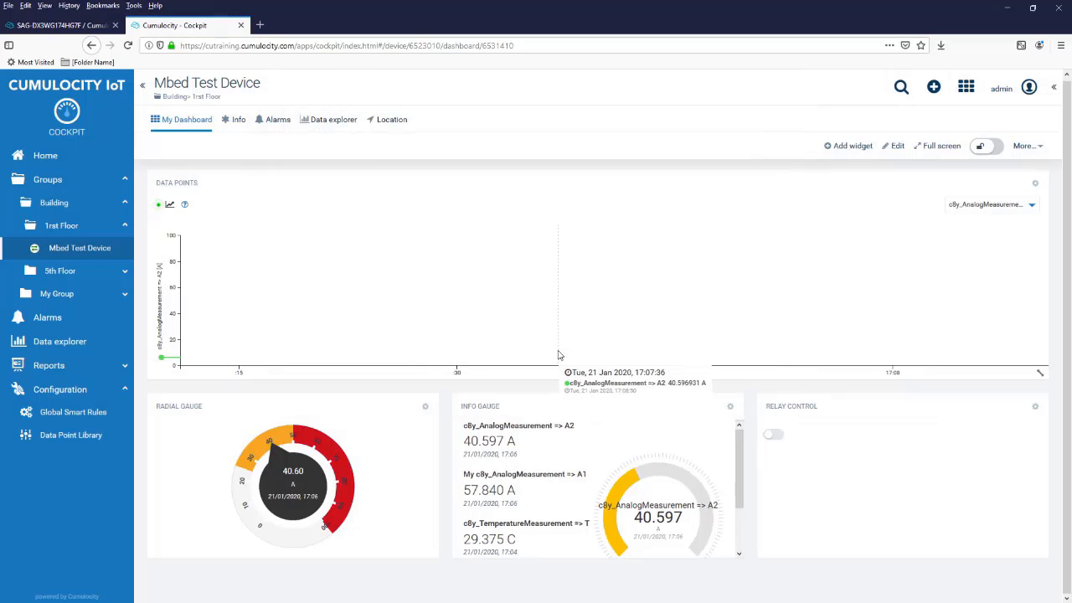
mouse_move(837, 455)
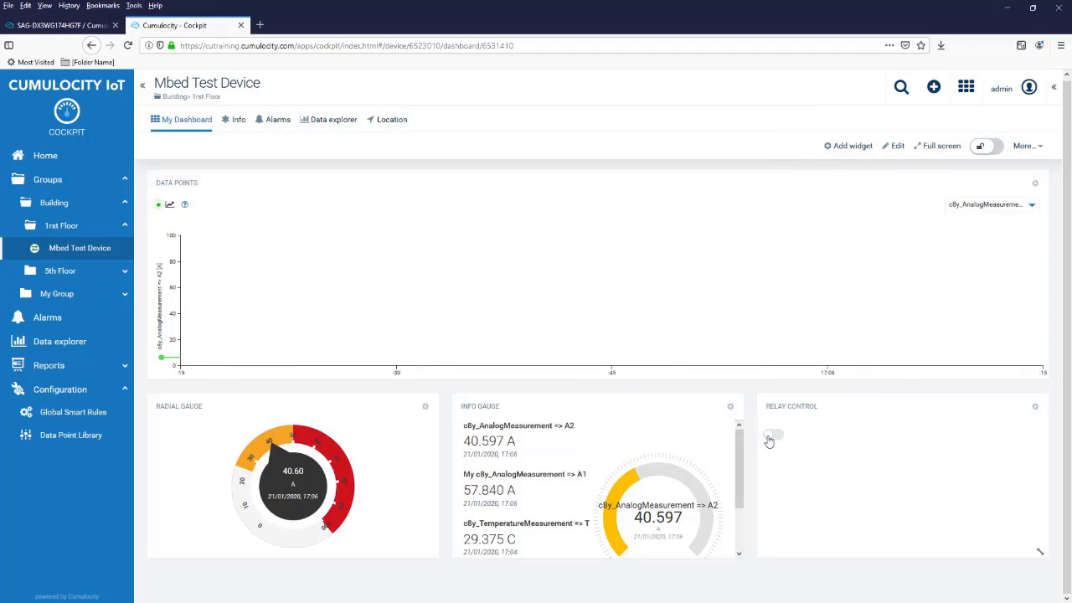
click(771, 435)
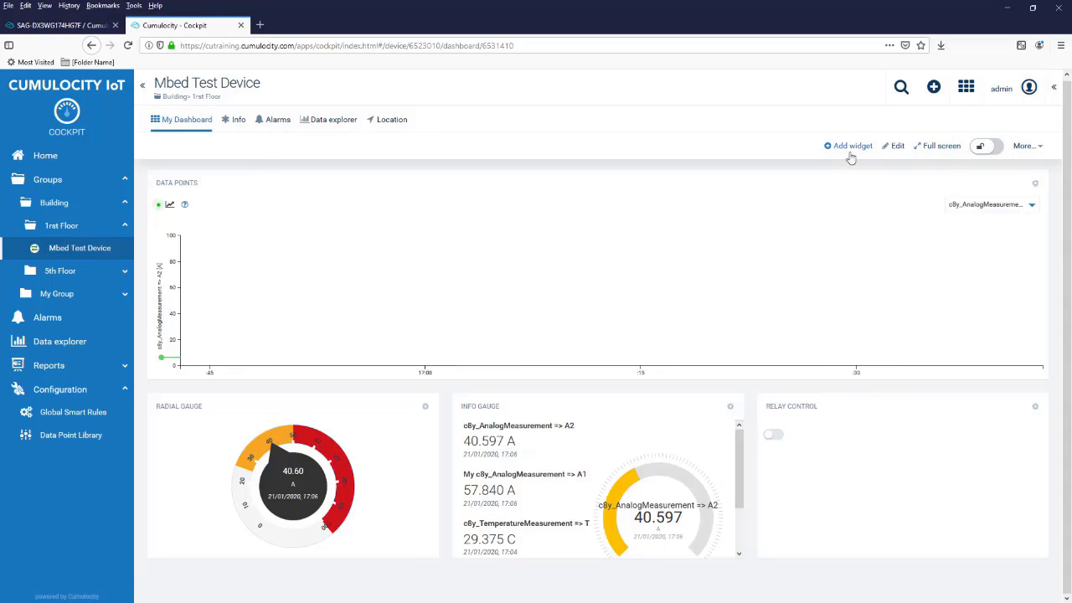
Add a Message sending widget, then send 'Hello World' to the device.
click(853, 145)
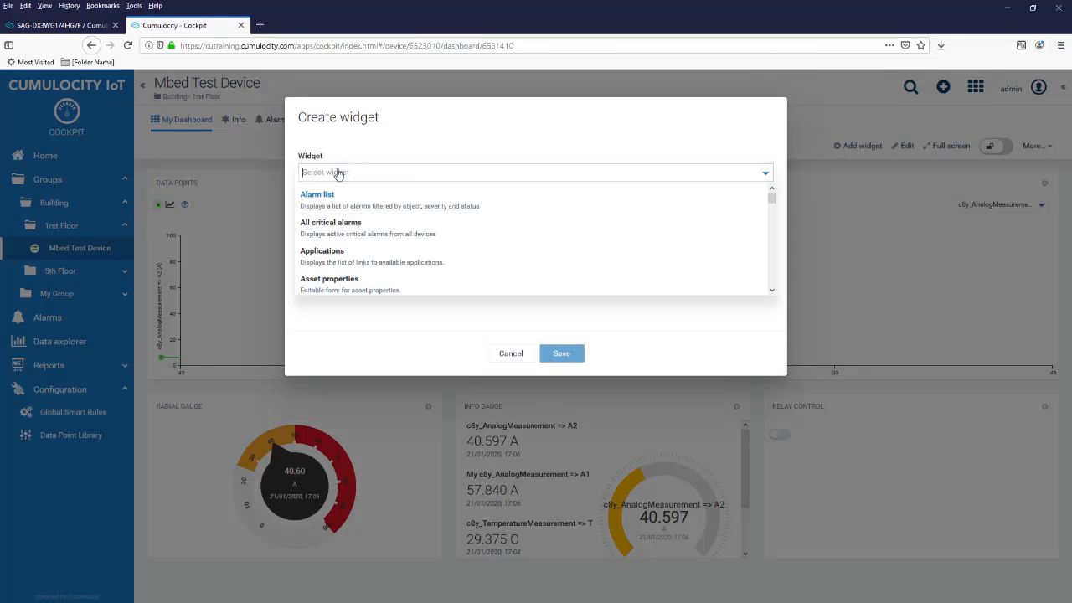
text(mess)
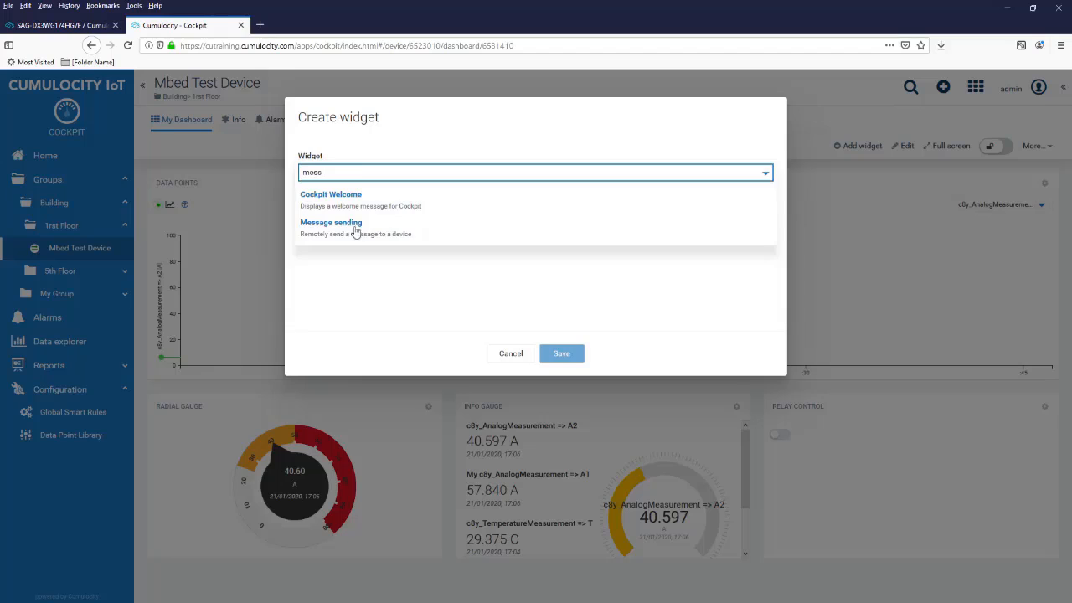
click(331, 222)
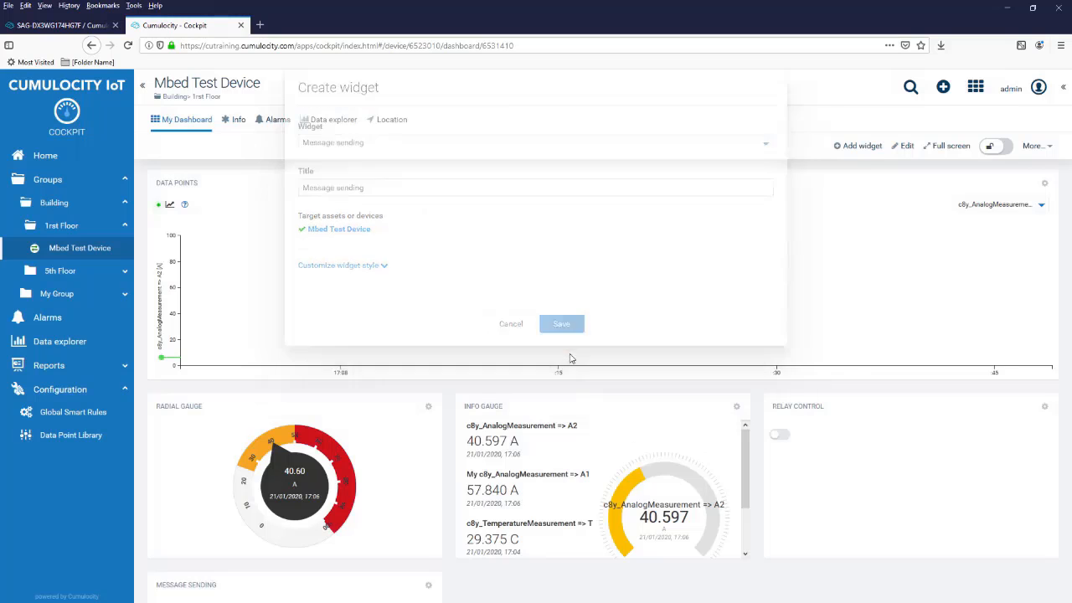
click(510, 324)
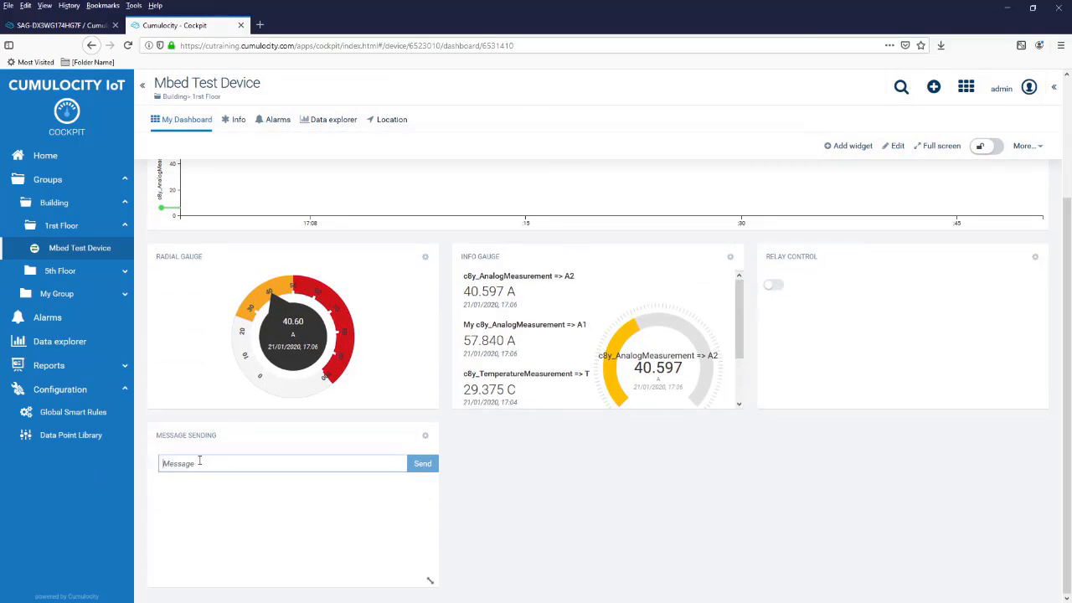
text(Hello World)
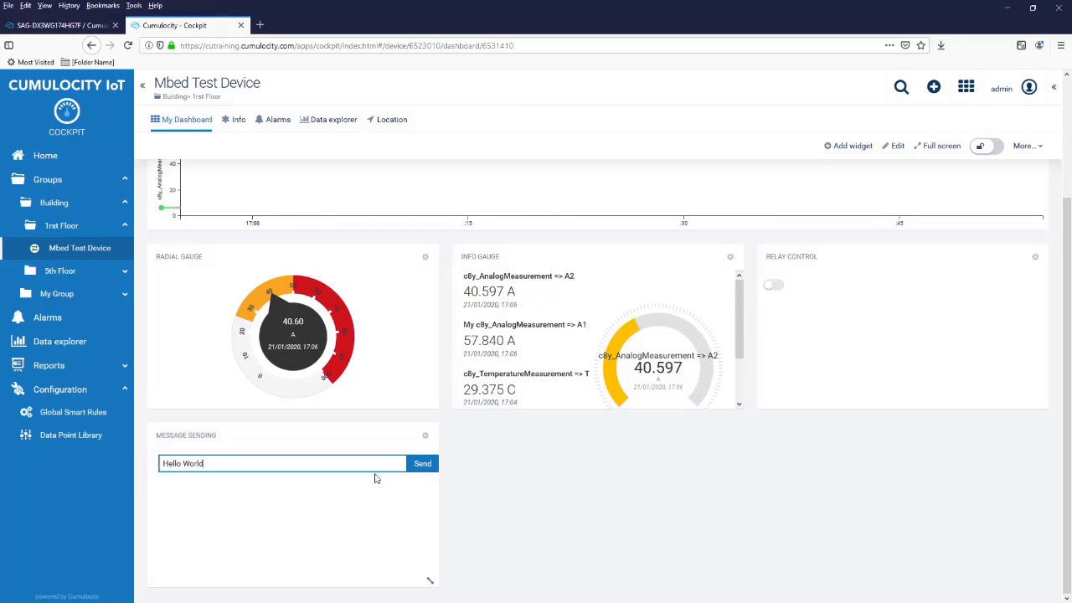
click(423, 463)
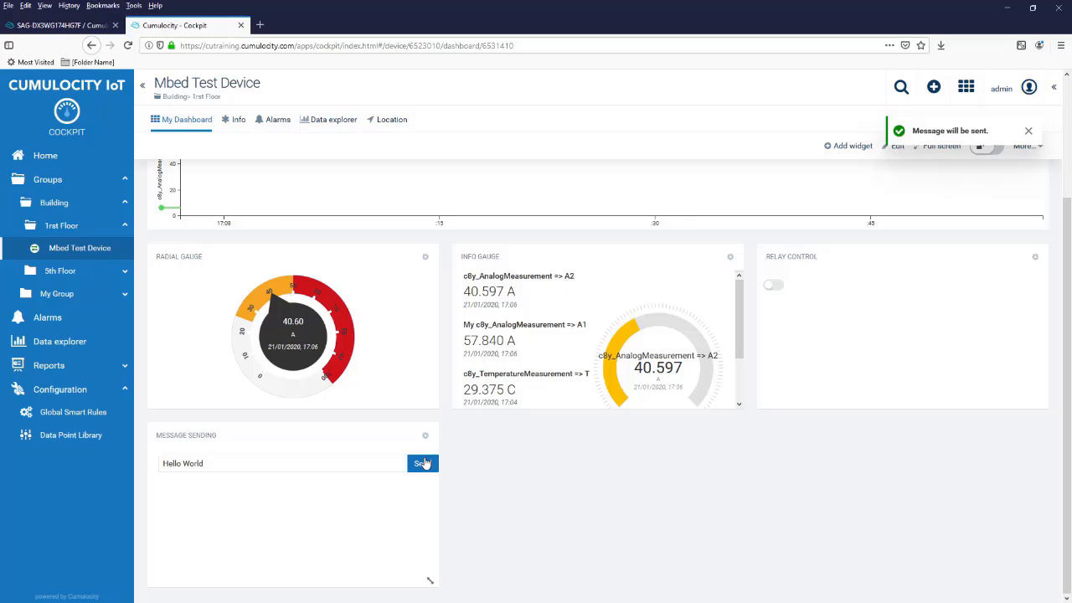